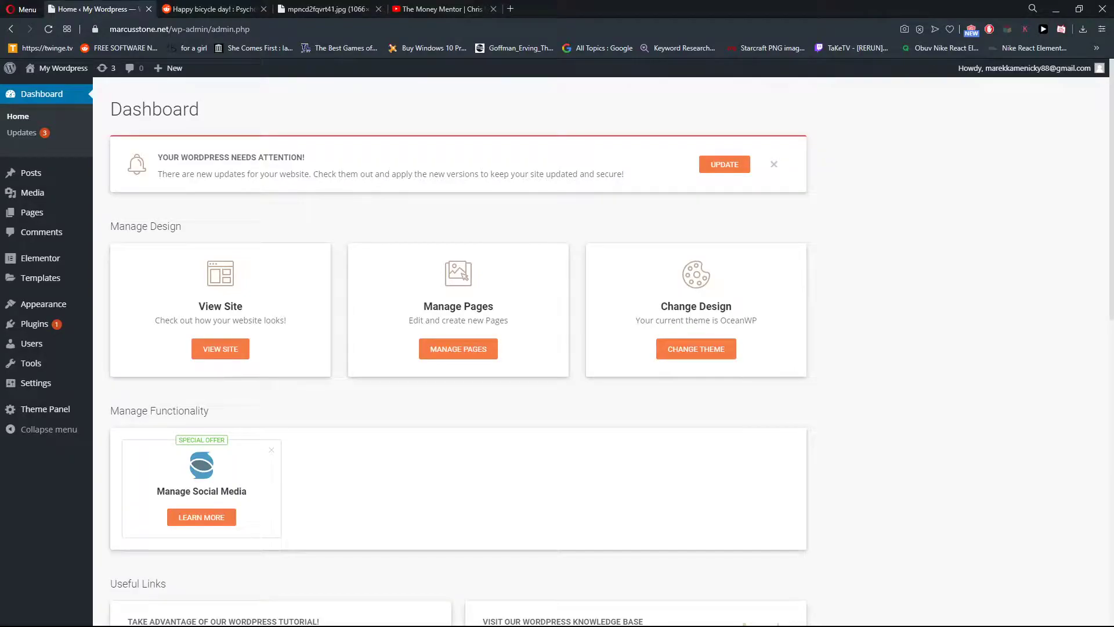
- Go to Pages in the admin menu and open the Home page in the block editor
click(327, 8)
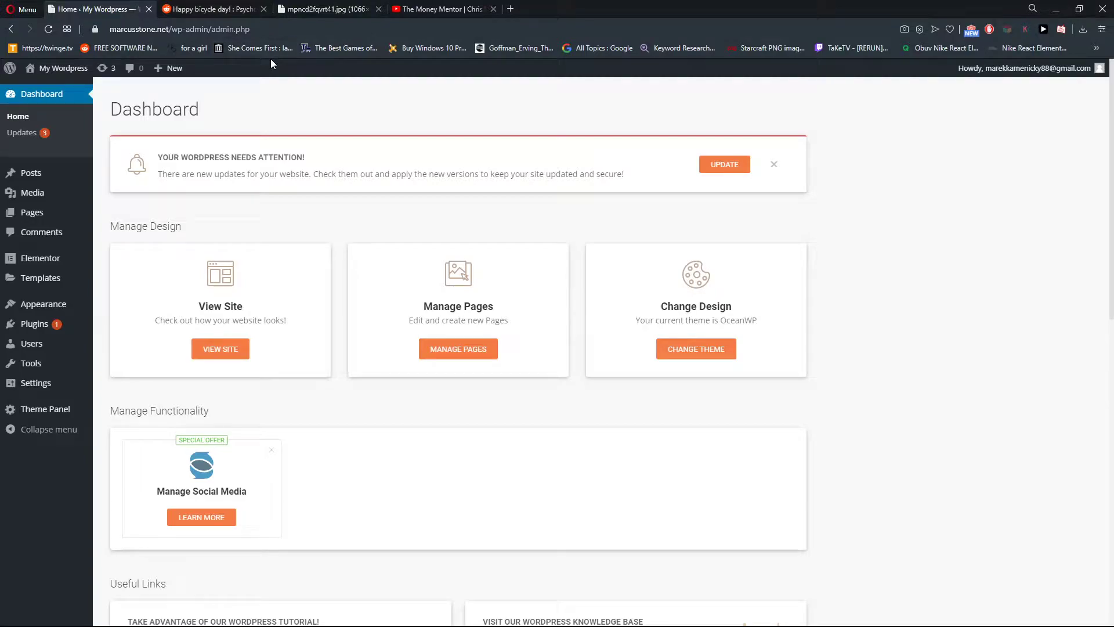
scroll(down, 3)
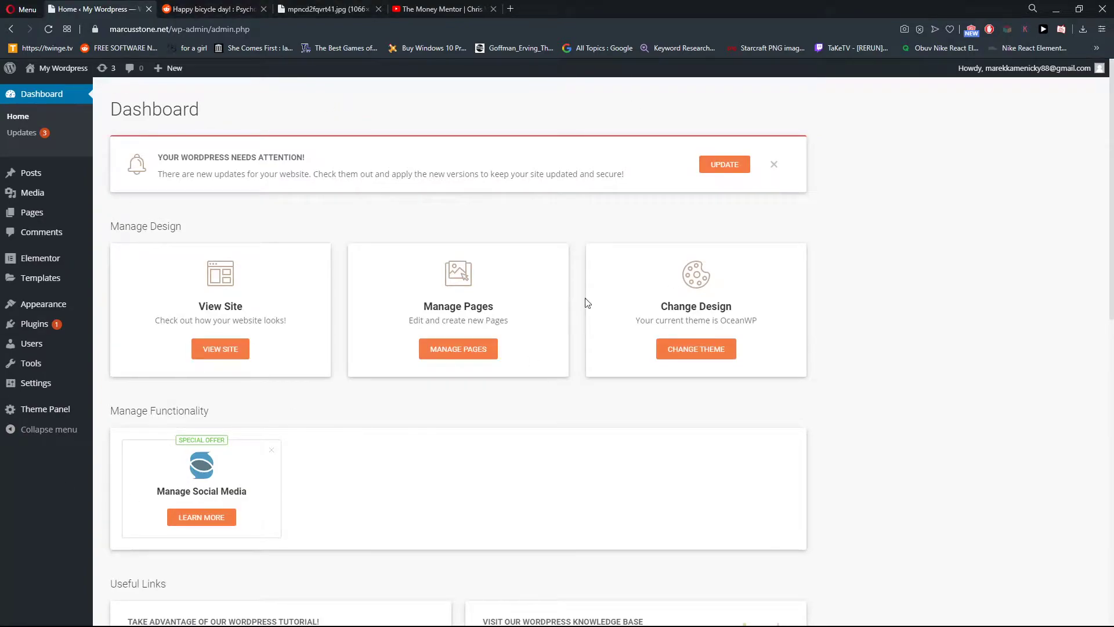
scroll(down, 3)
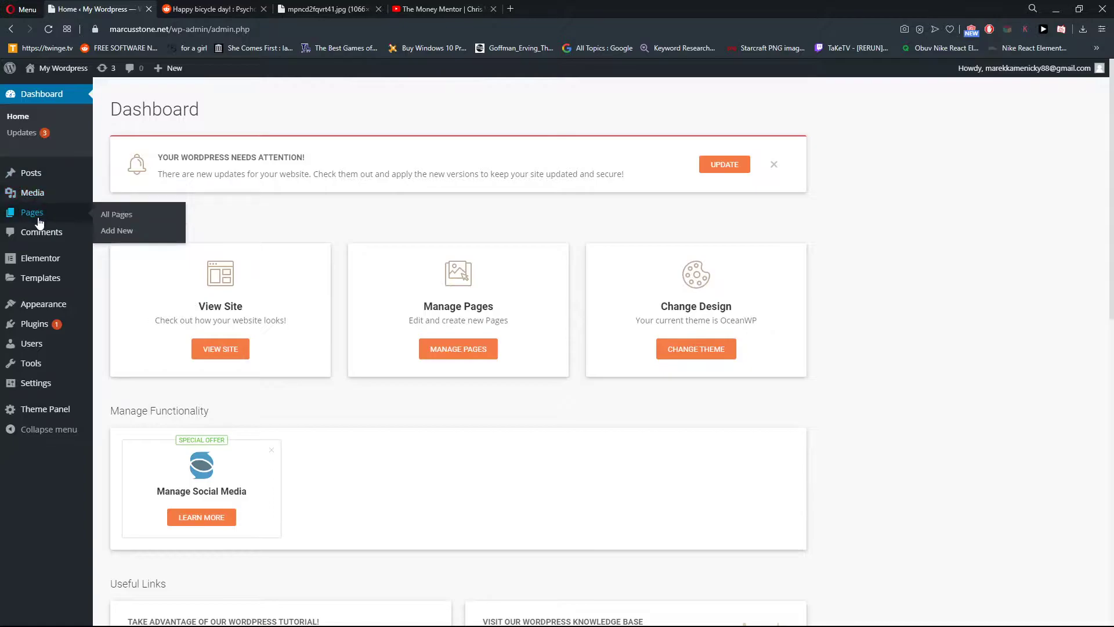
click(116, 214)
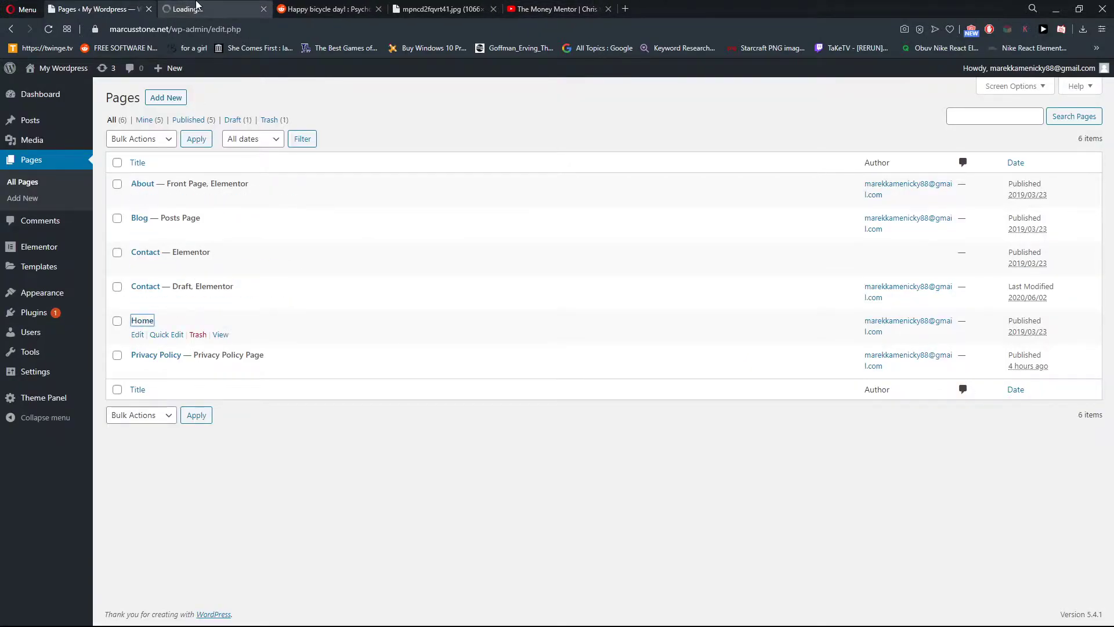
click(142, 320)
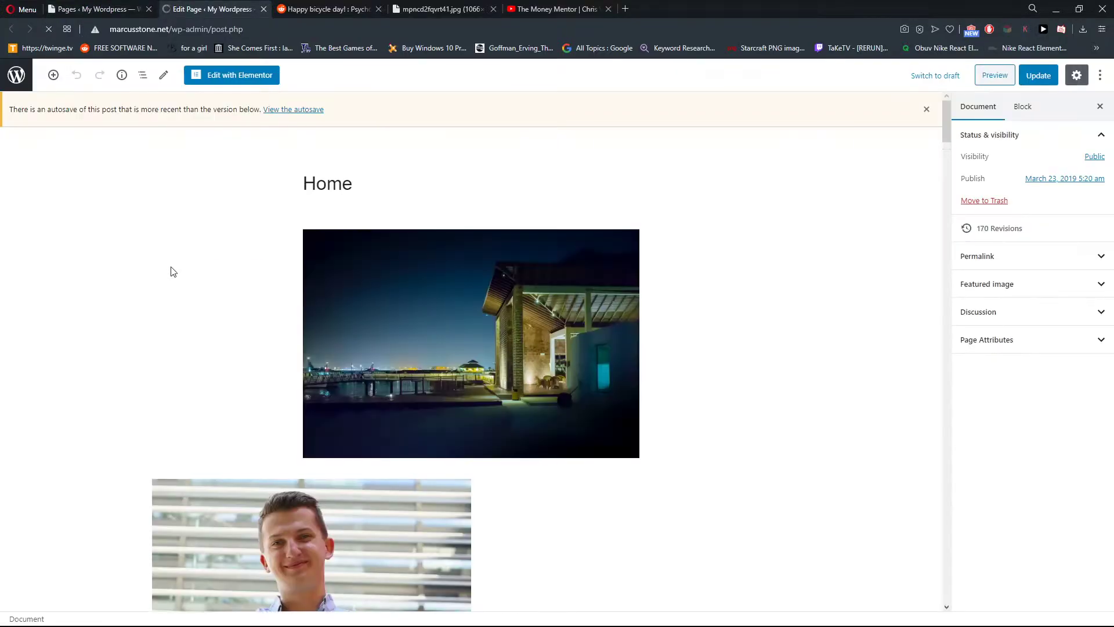
- Select the night-time house image in the editor and scroll to the area below it
scroll(down, 3)
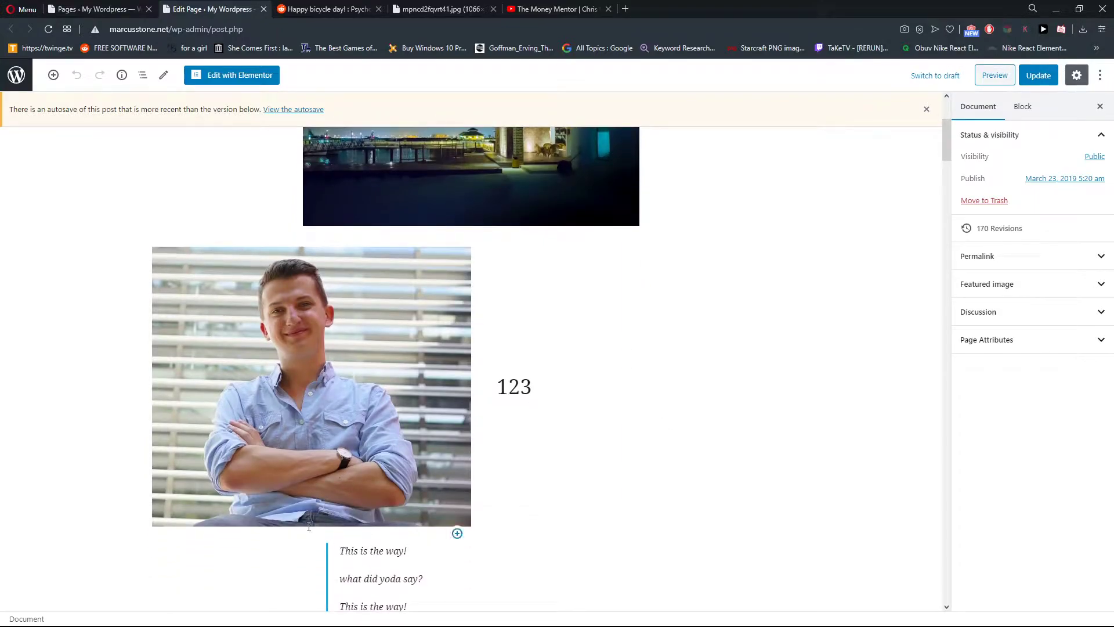
click(311, 386)
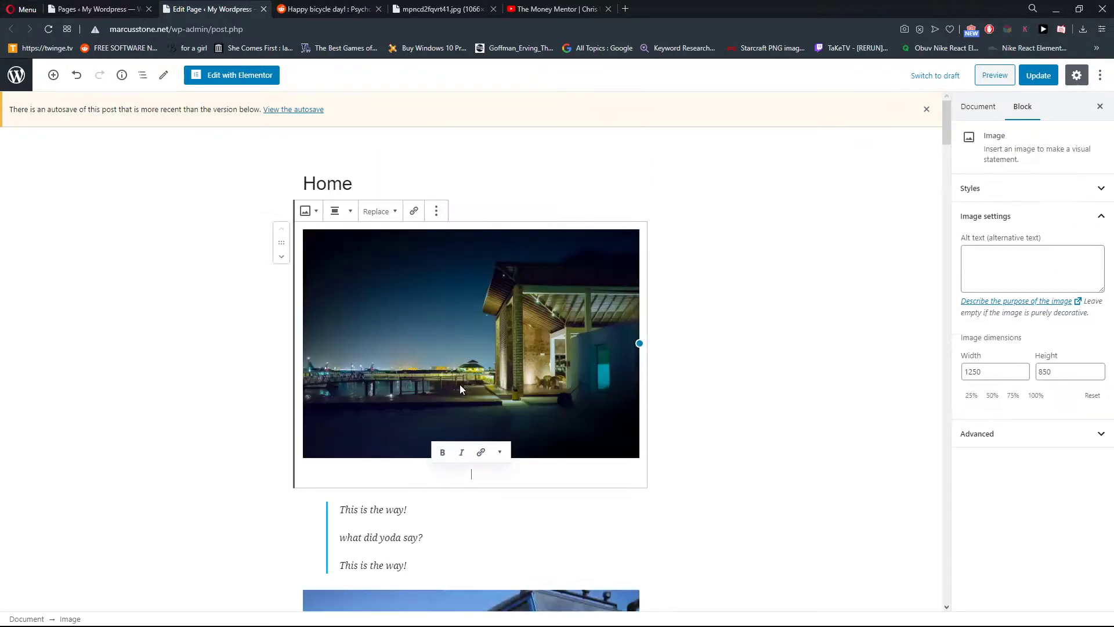
scroll(down, 3)
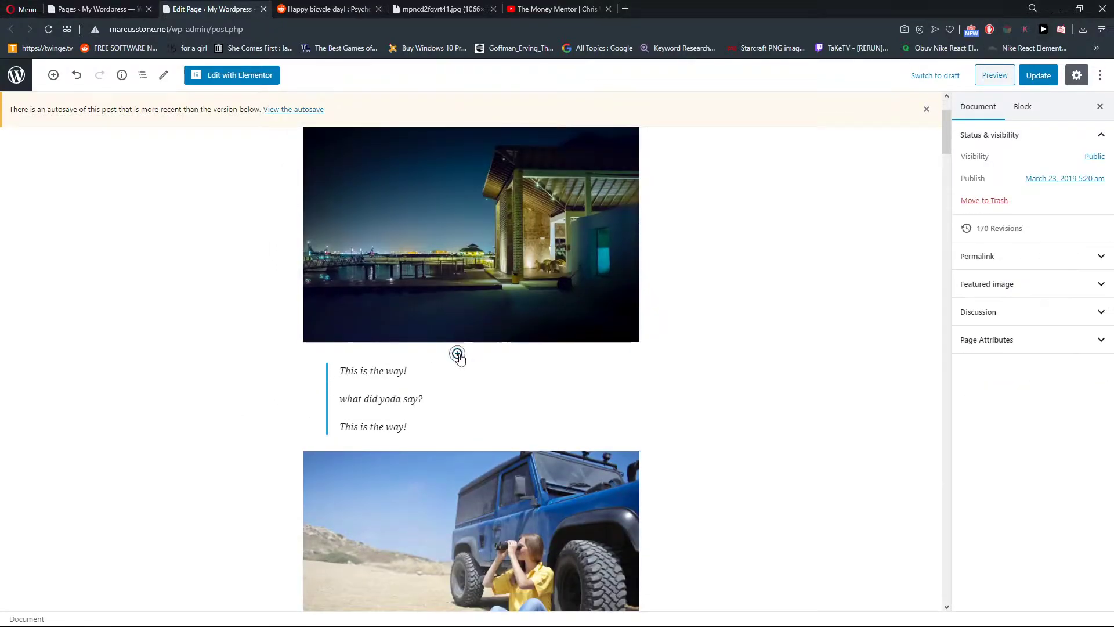
- Add an empty Image block below the house photo, set to insert from a URL
click(457, 353)
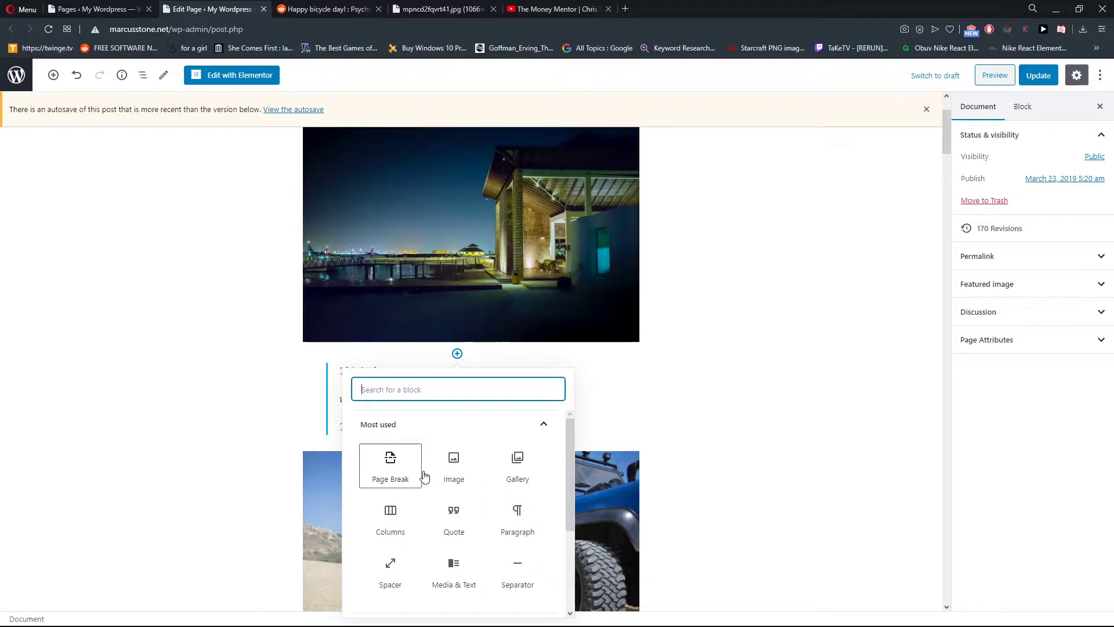
click(454, 465)
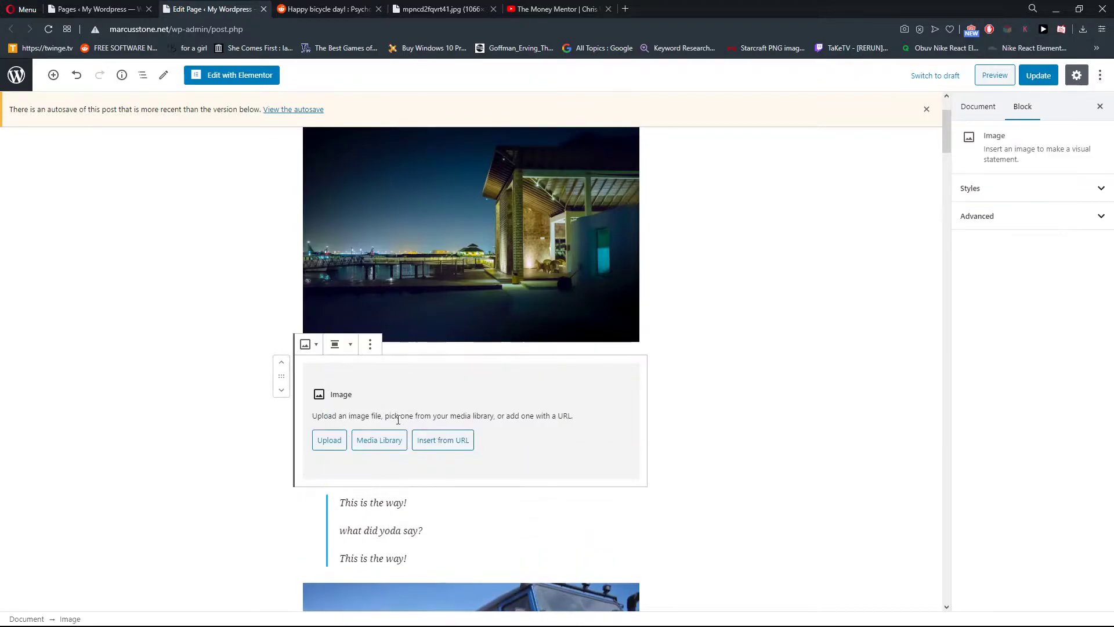
mouse_move(442, 440)
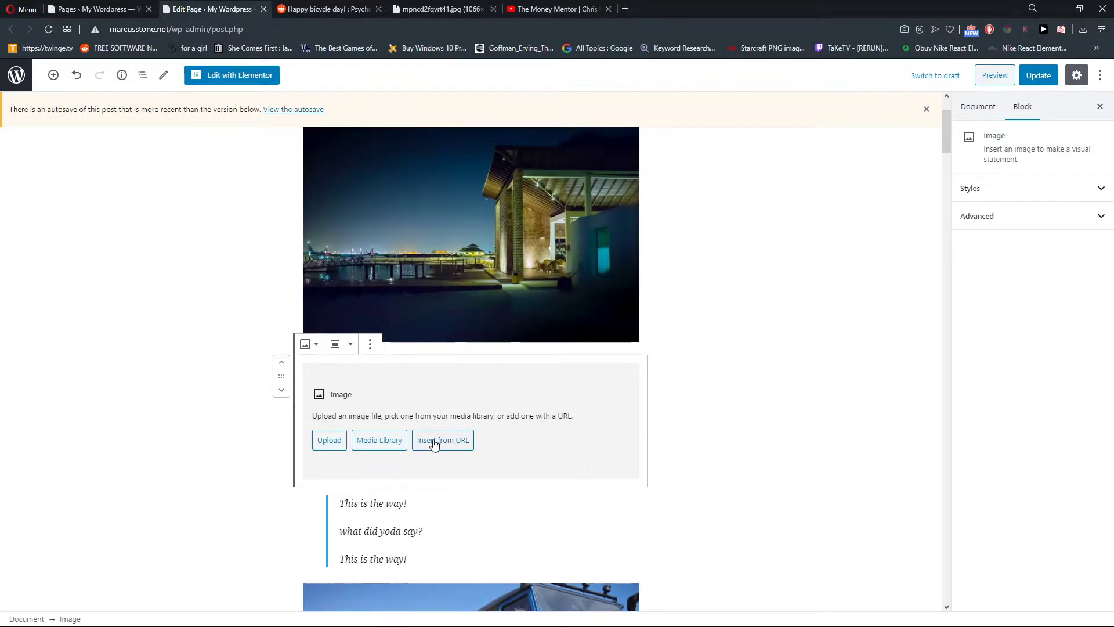
click(442, 440)
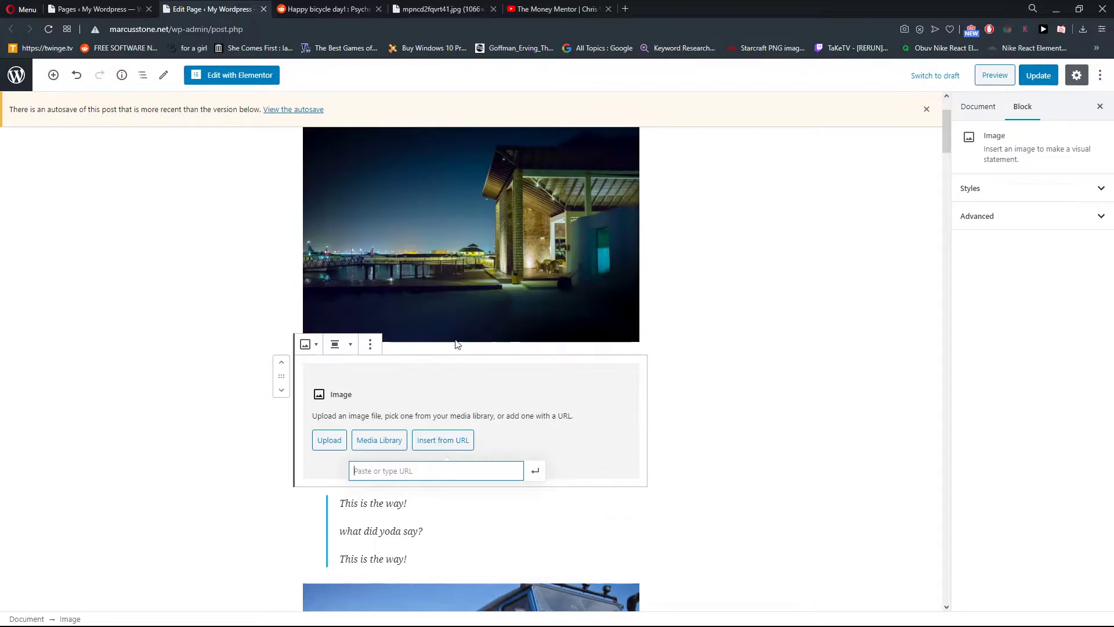
- Visit the Happy bicycle day Reddit tab for the image address and return to the editor
click(327, 8)
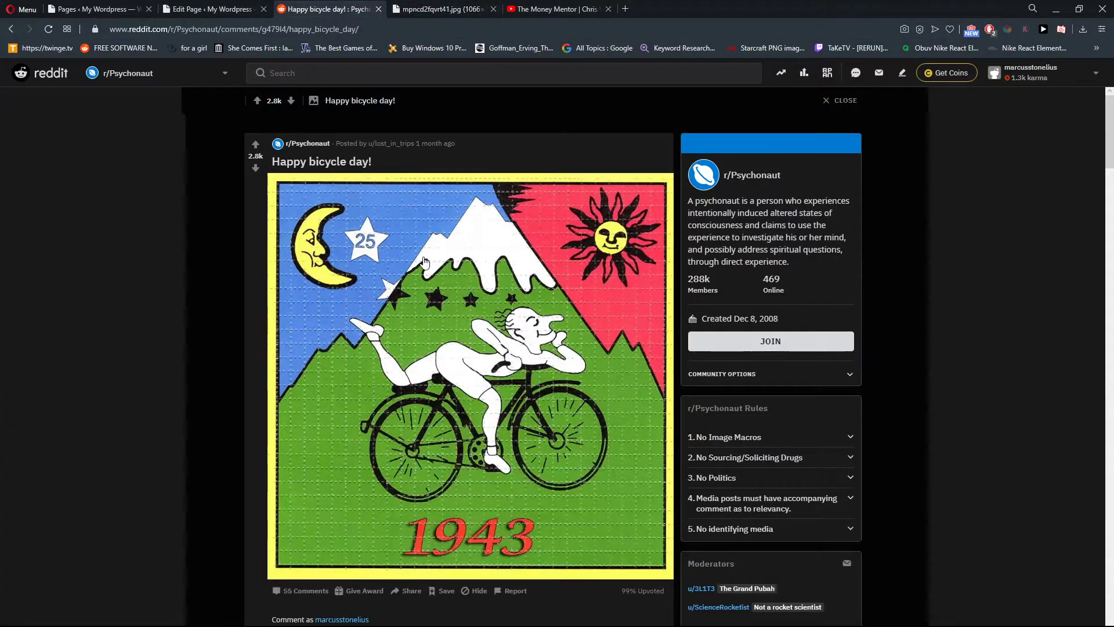
scroll(down, 3)
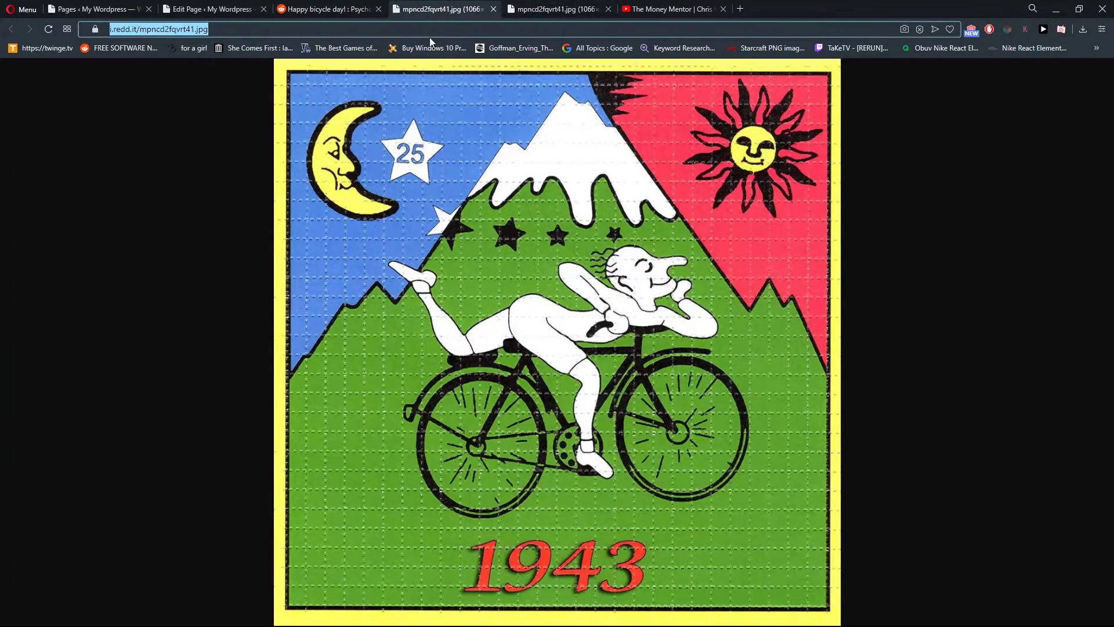
click(210, 8)
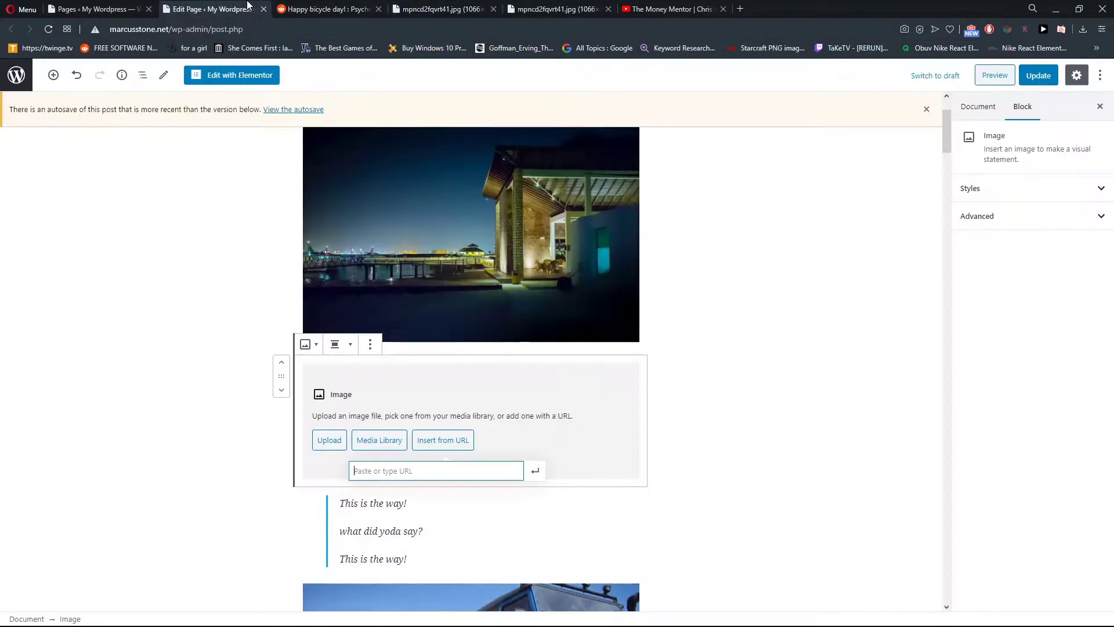
text(https://i.redd.it/mpncd2fqvrt41.jpg)
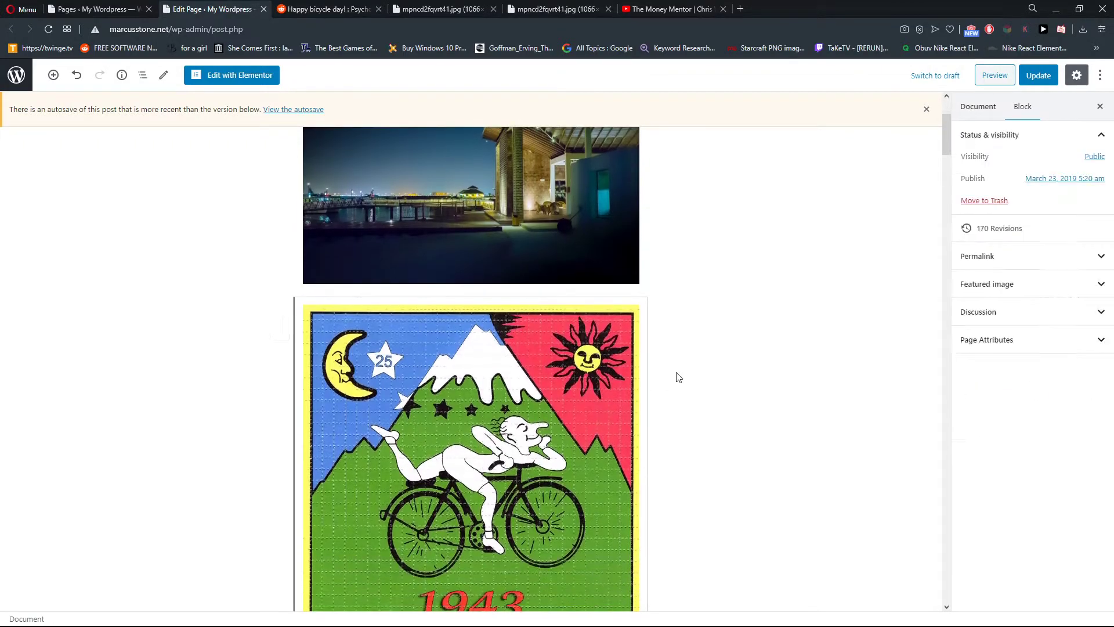
click(470, 426)
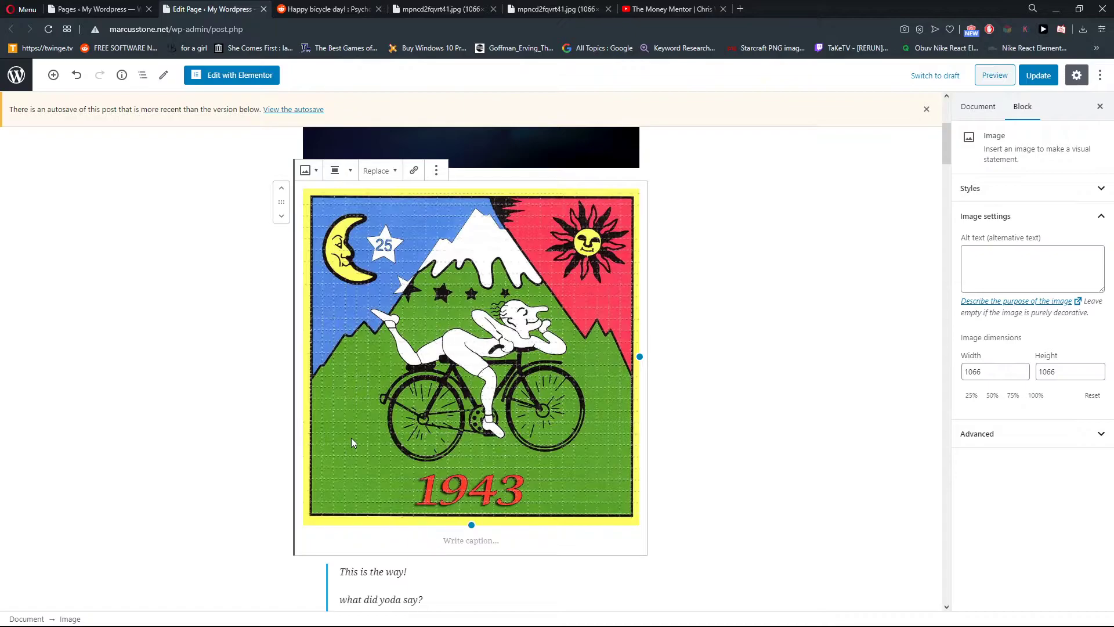
click(441, 10)
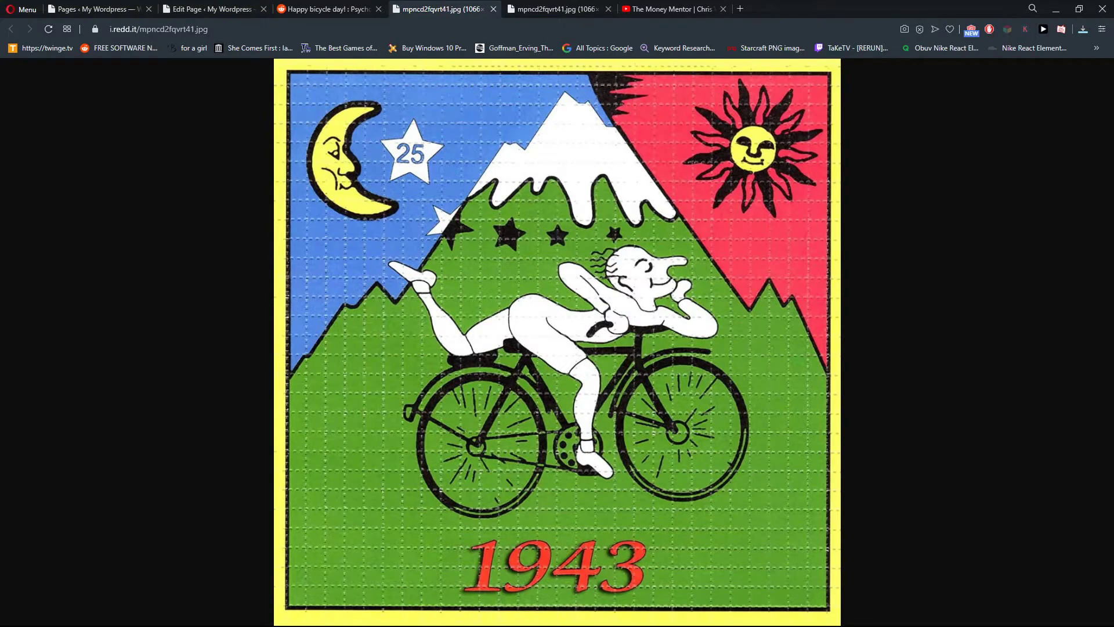
mouse_move(346, 289)
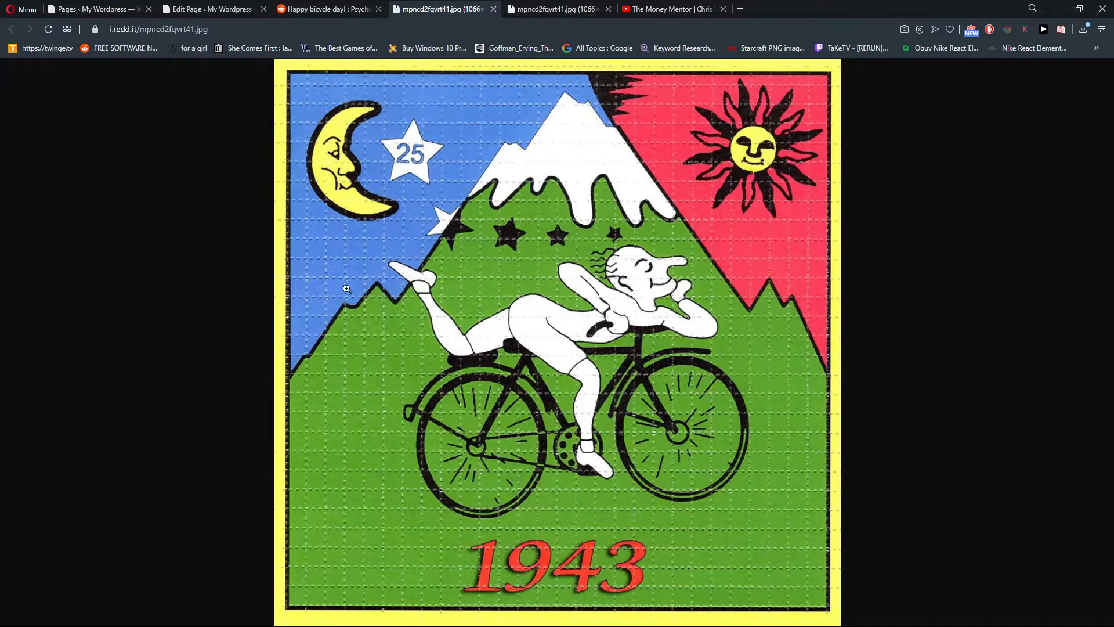
click(211, 8)
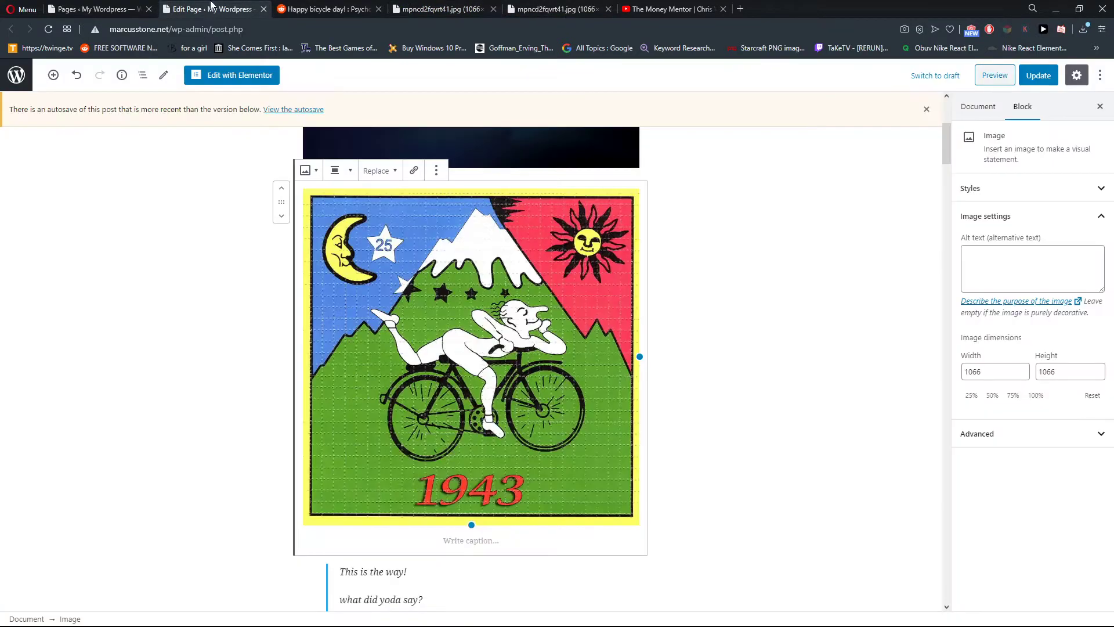
mouse_move(459, 268)
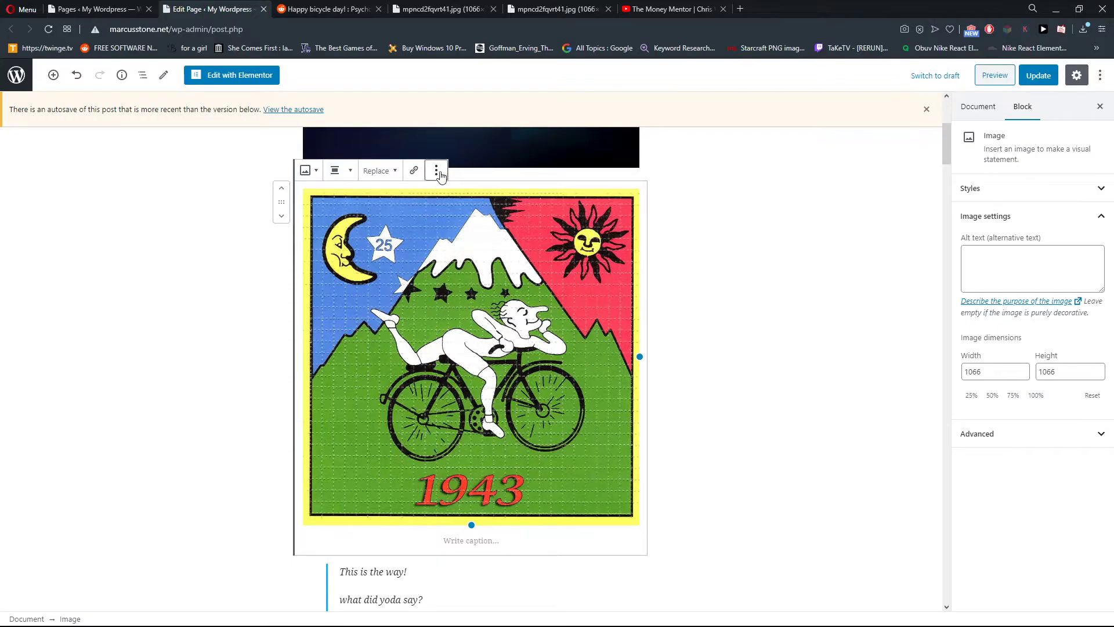
- Update the Home page with the bicycle-day image and return to the editor tab
click(435, 170)
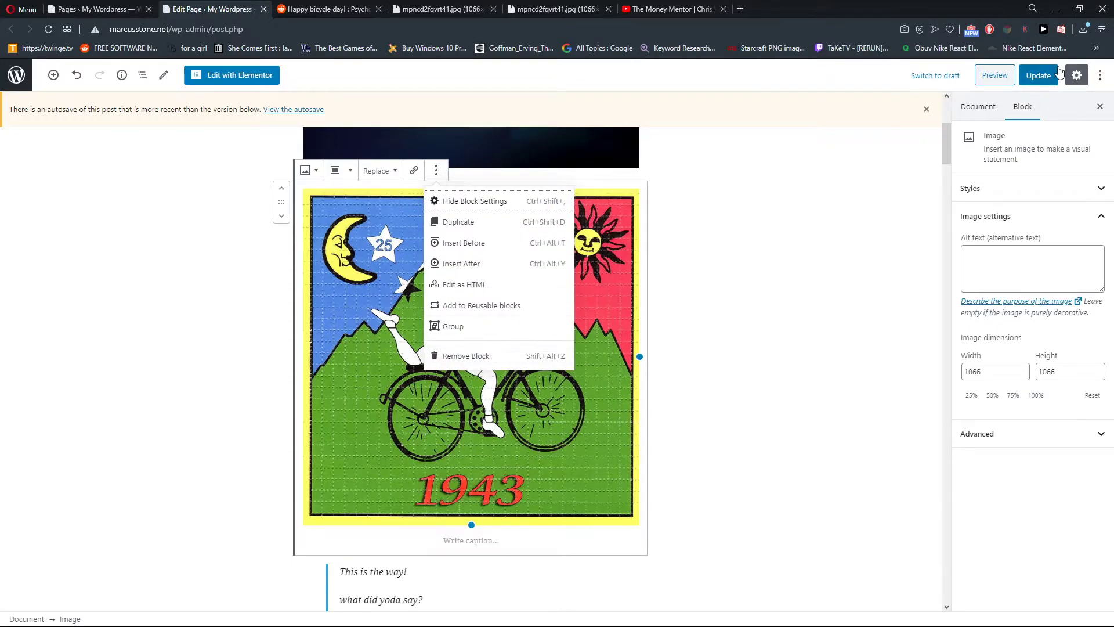
click(1038, 76)
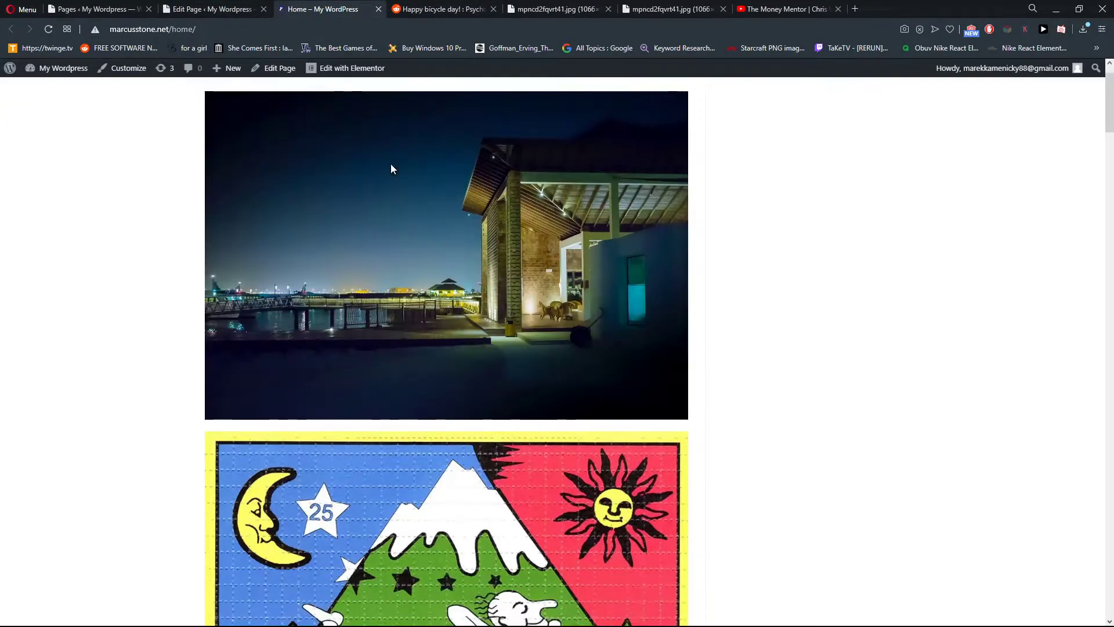
click(210, 8)
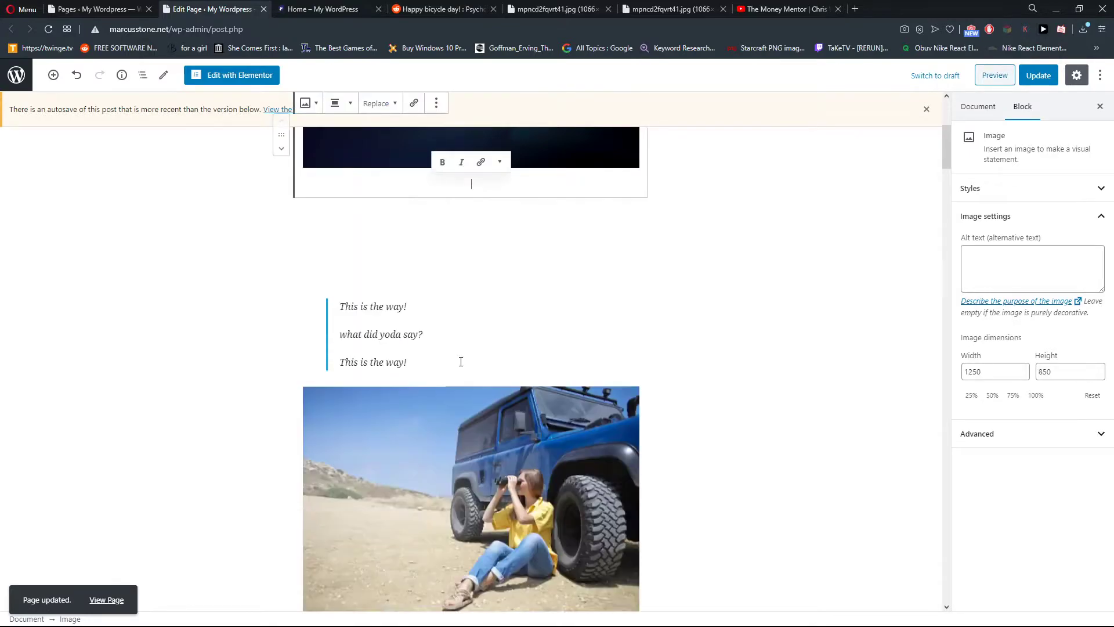
- Insert the 1s.jpg bicycle-day image from the Media Library into the empty image block
click(457, 197)
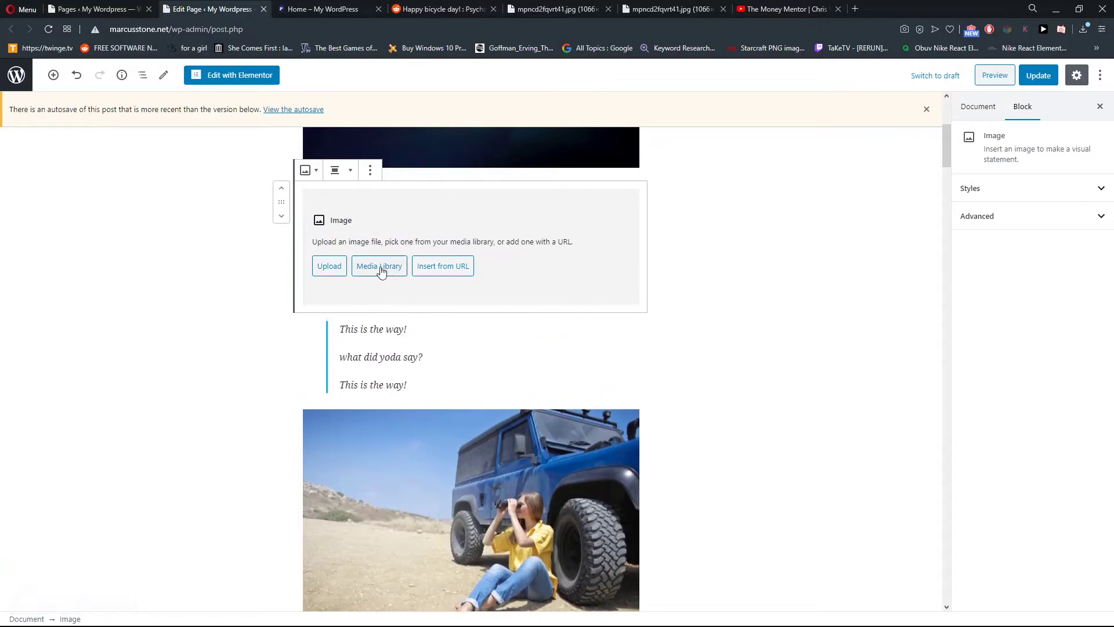
click(378, 265)
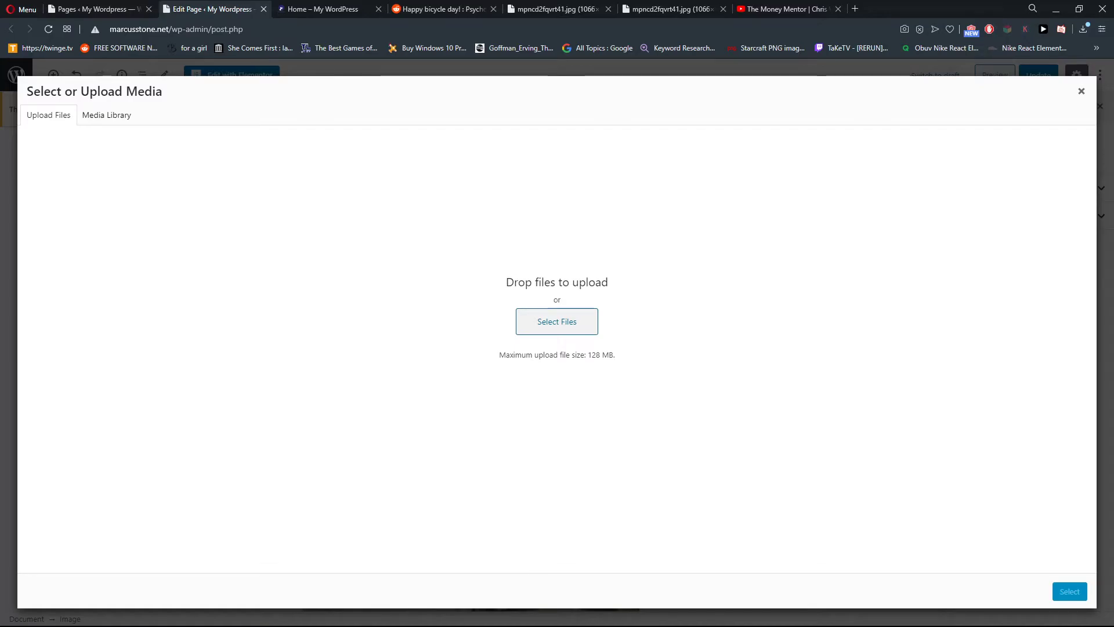
click(105, 115)
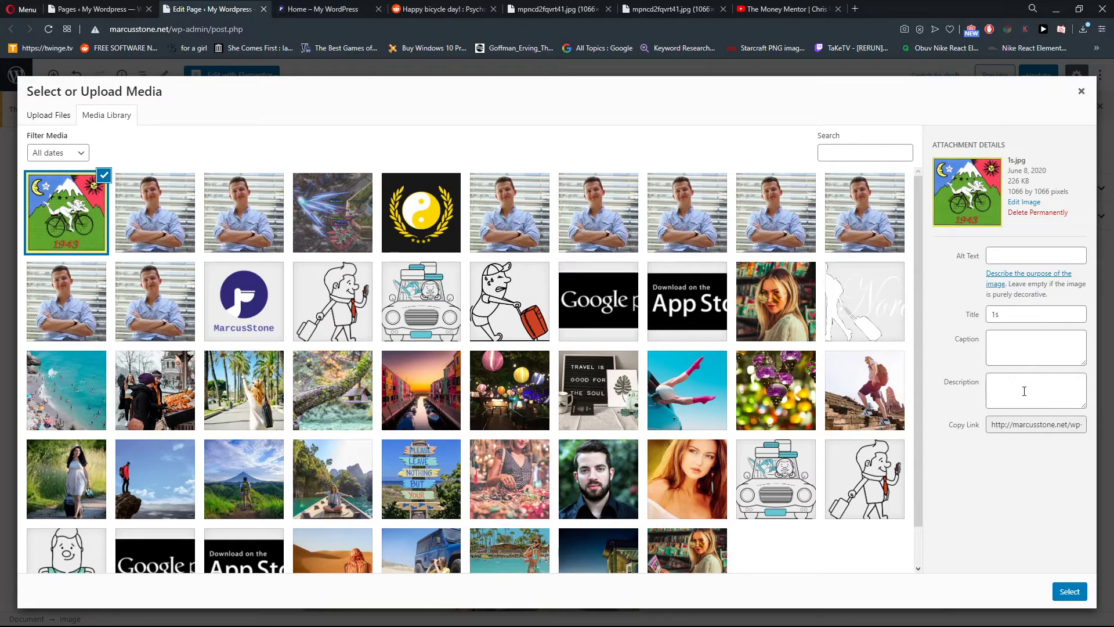
click(1069, 591)
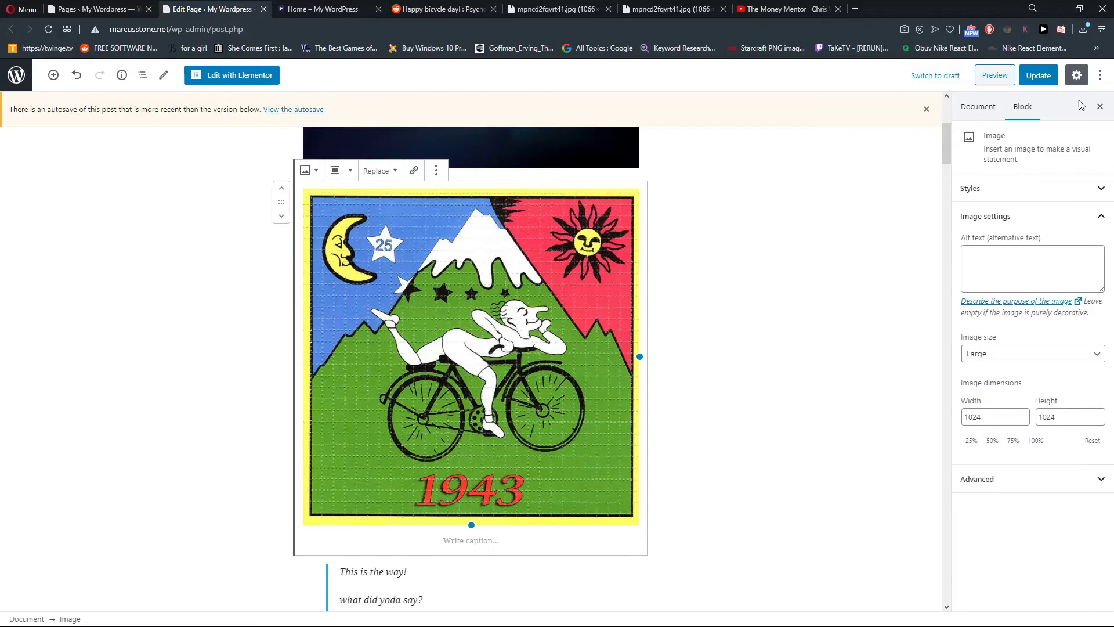
- Update the page with the re-added image, return to the editor and show the Replace choices
click(1037, 75)
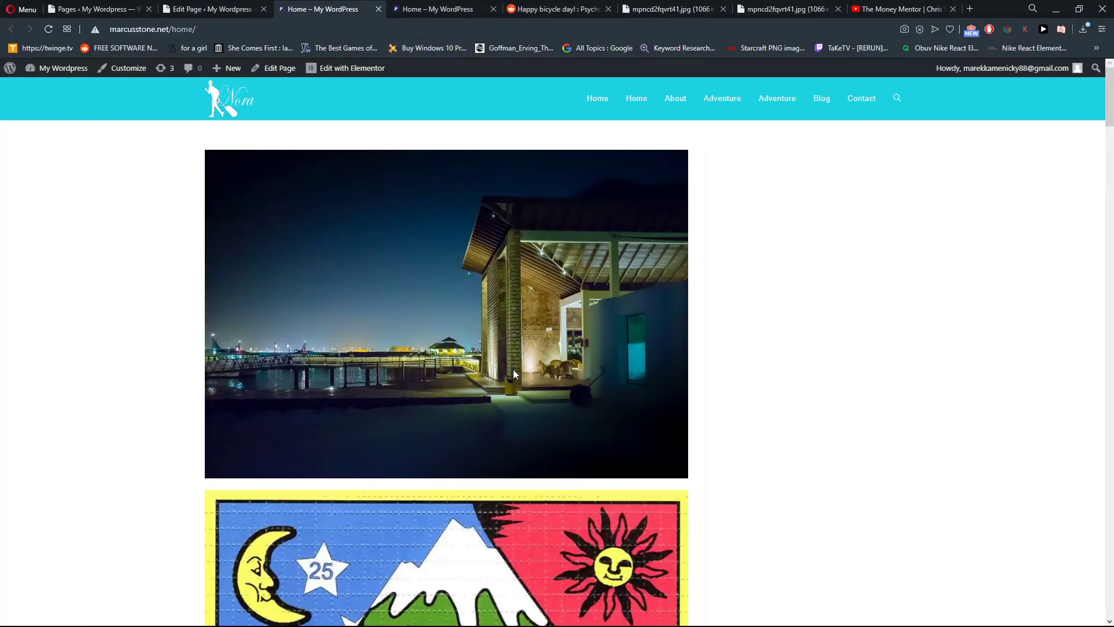
click(211, 8)
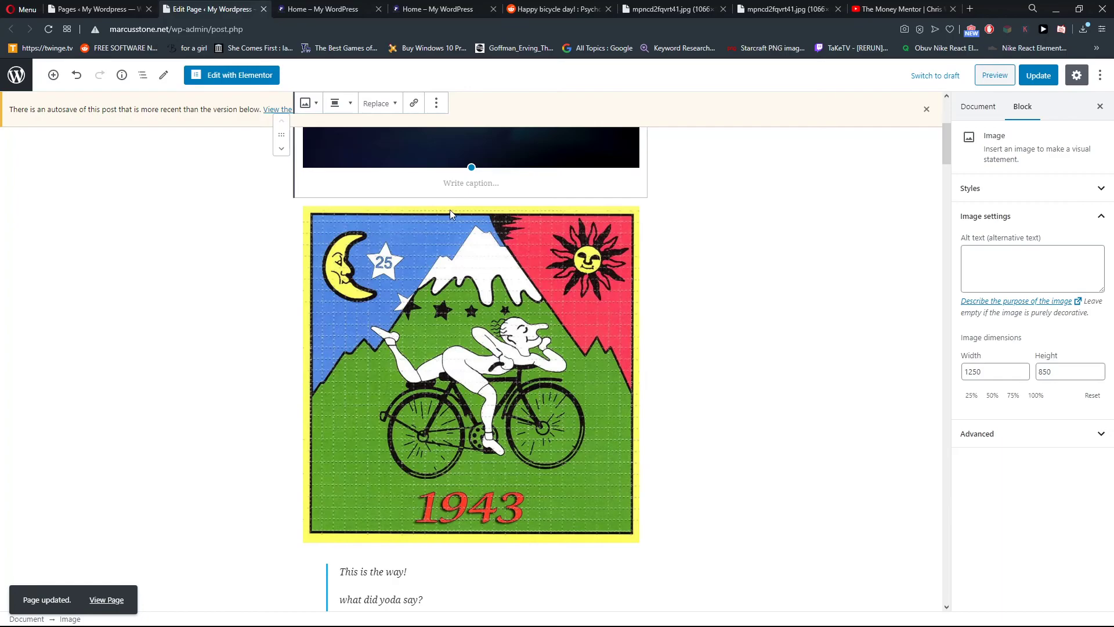
click(376, 103)
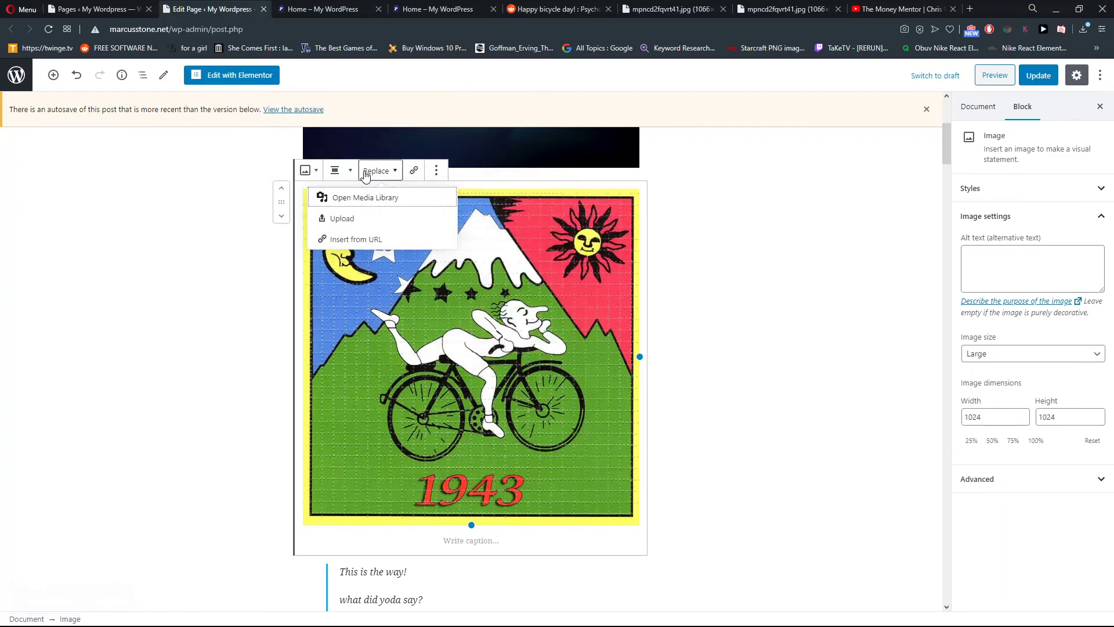
mouse_move(652, 152)
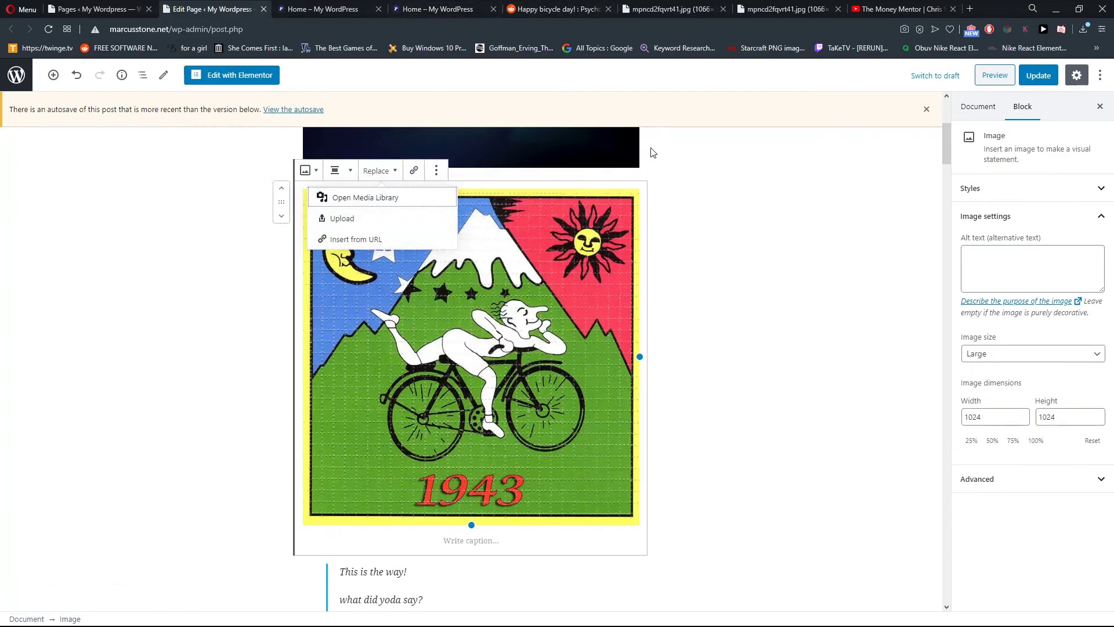